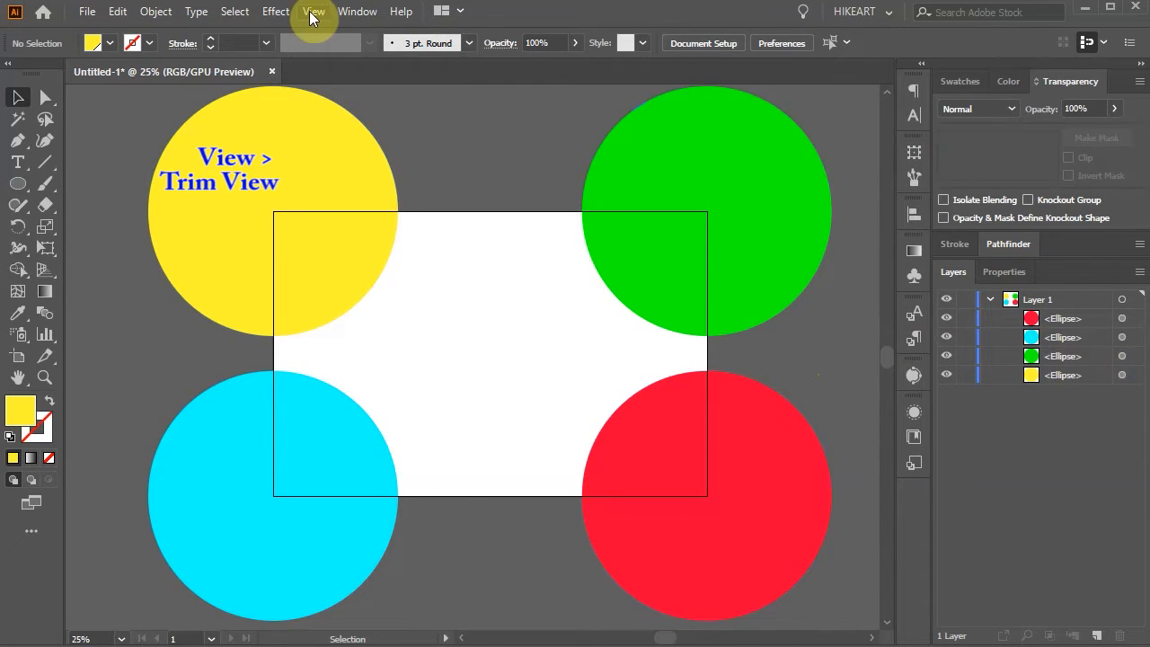
# - Toggle Trim View on and off to preview the circles clipped to the artboard
pyautogui.click(313, 11)
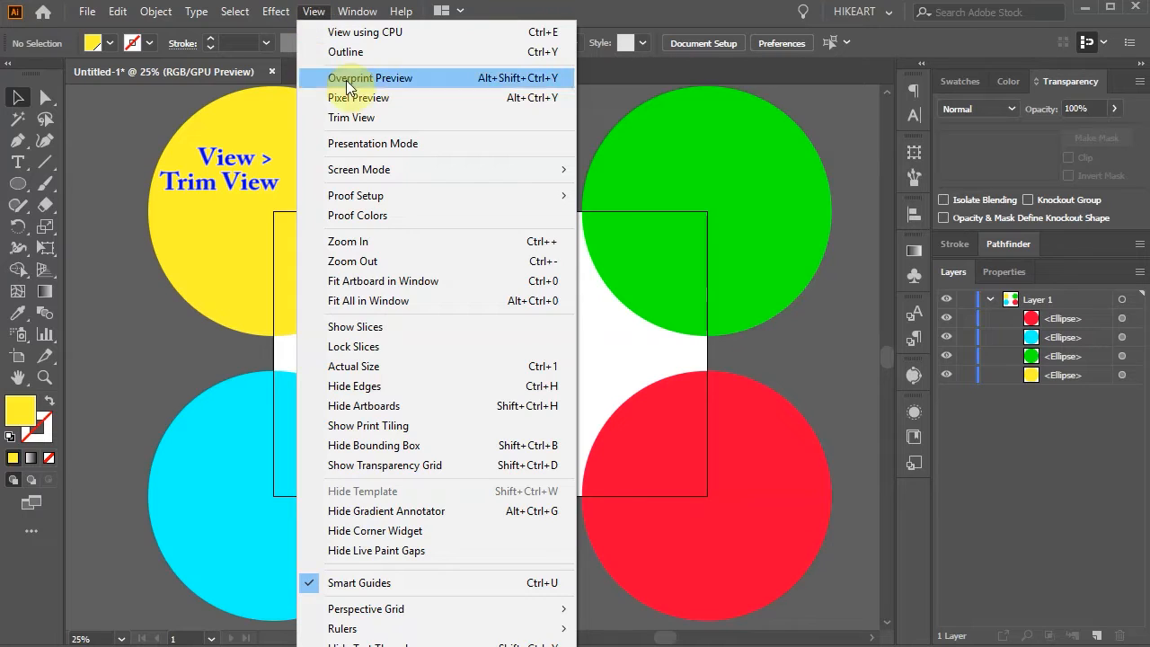
pyautogui.moveTo(367, 118)
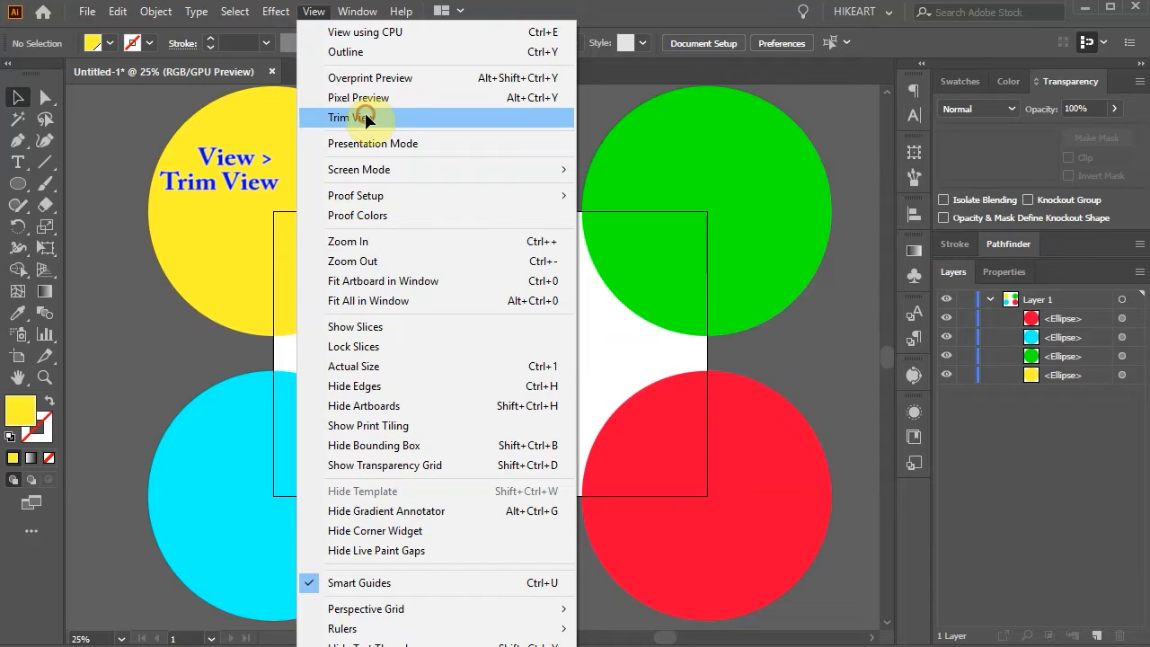
pyautogui.moveTo(406, 132)
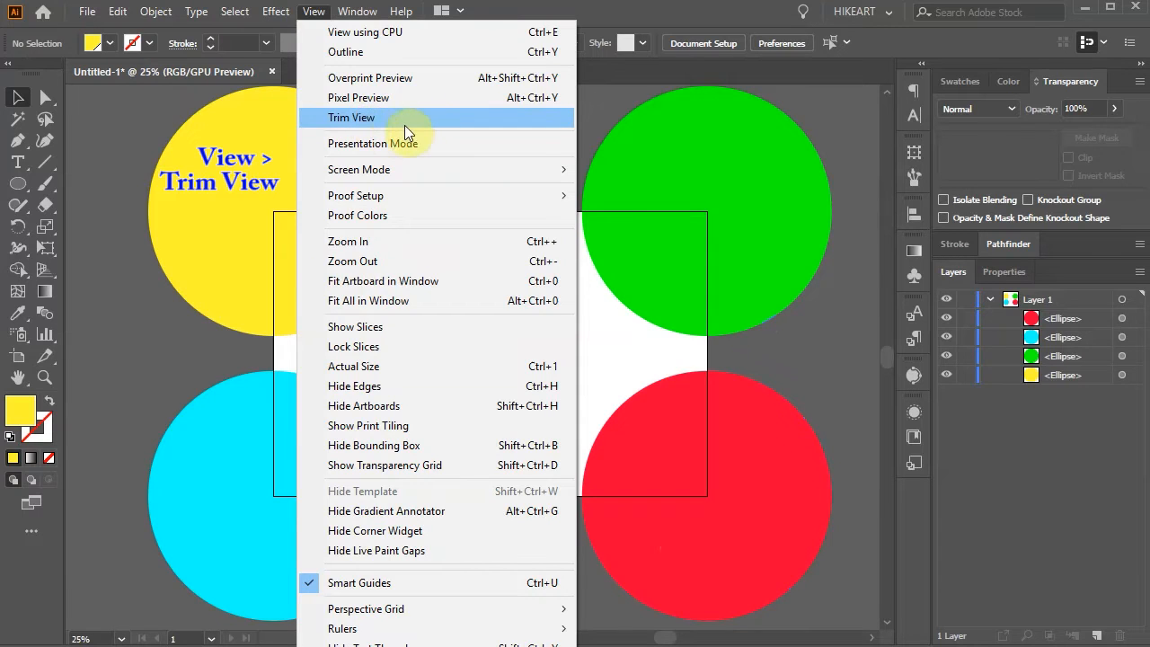
pyautogui.click(352, 117)
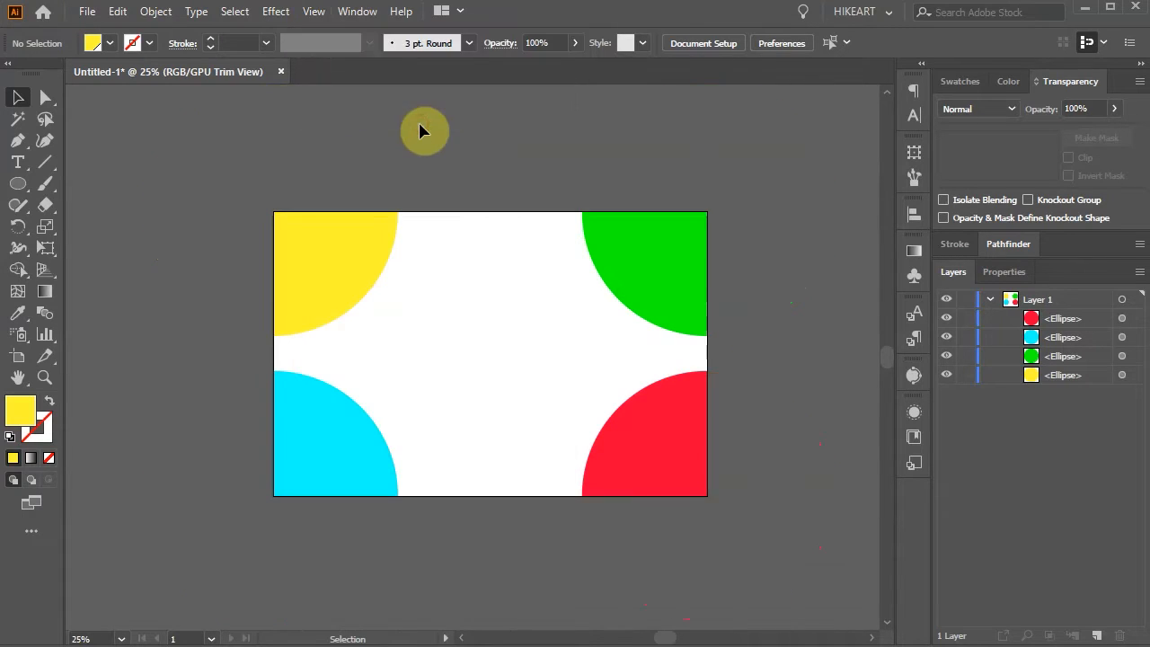
pyautogui.moveTo(423, 130); pyautogui.dragTo(770, 288)
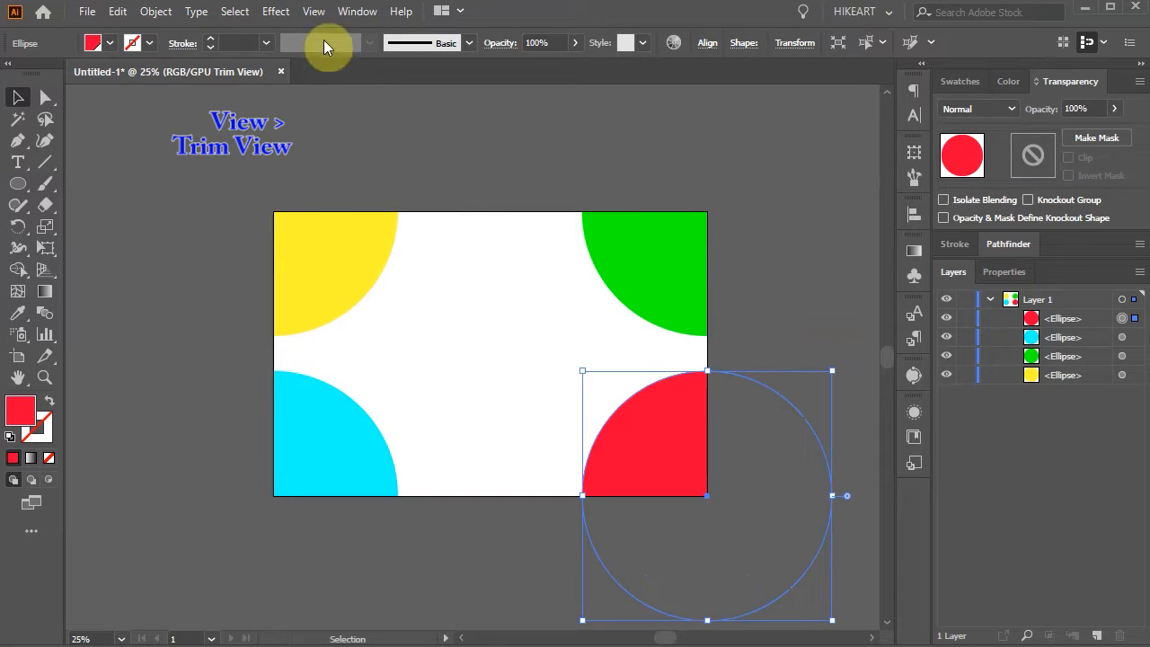
pyautogui.click(314, 11)
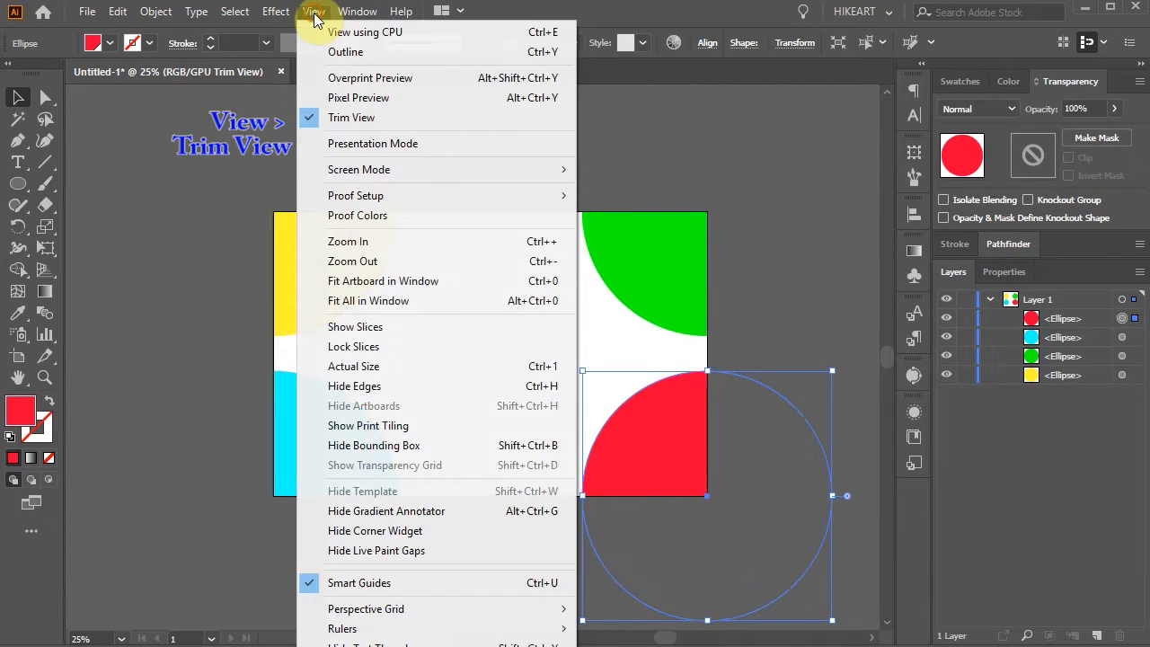
pyautogui.click(351, 116)
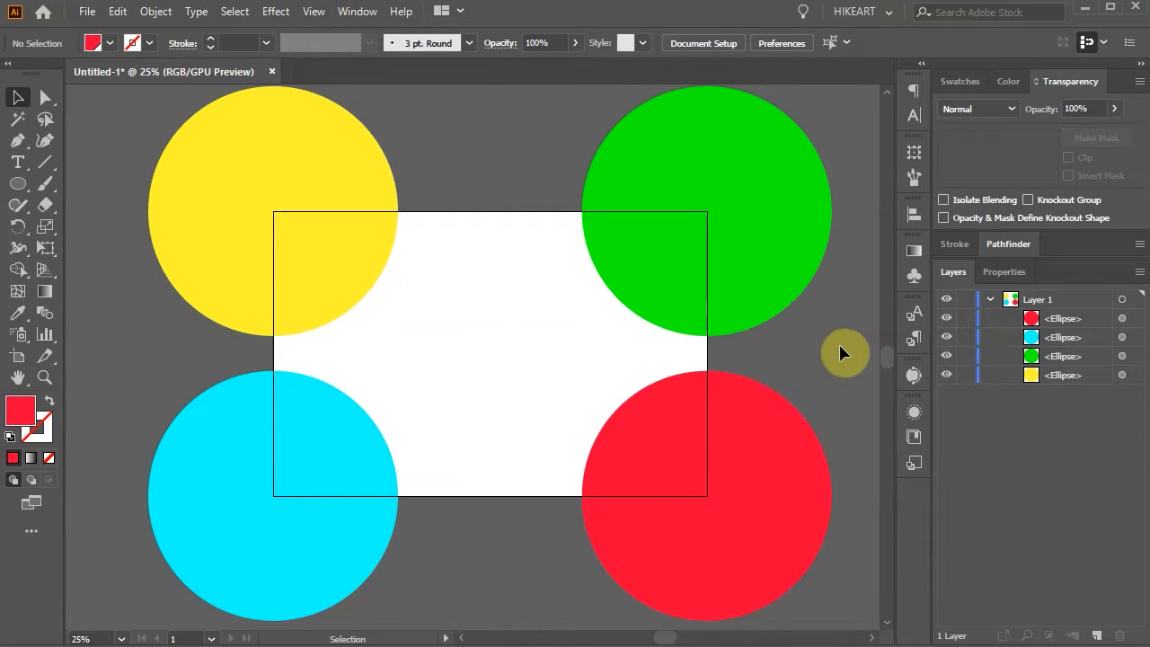
pyautogui.moveTo(831, 362)
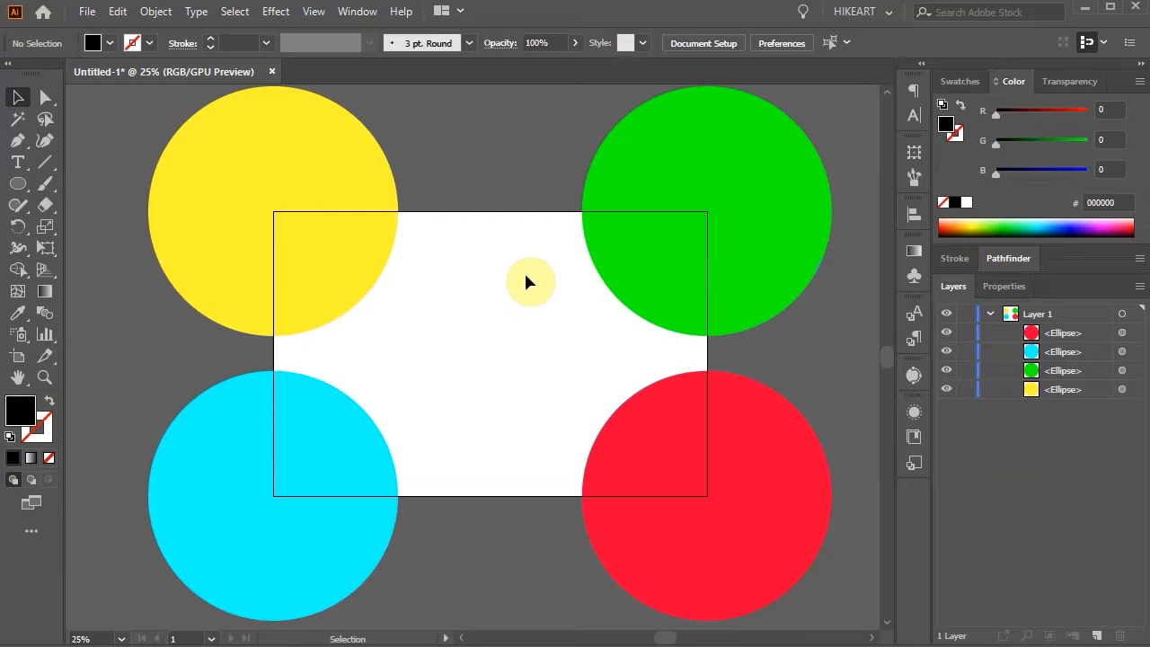
# - Draw a black artboard-sized rectangle over the circles and select all objects
pyautogui.click(18, 183)
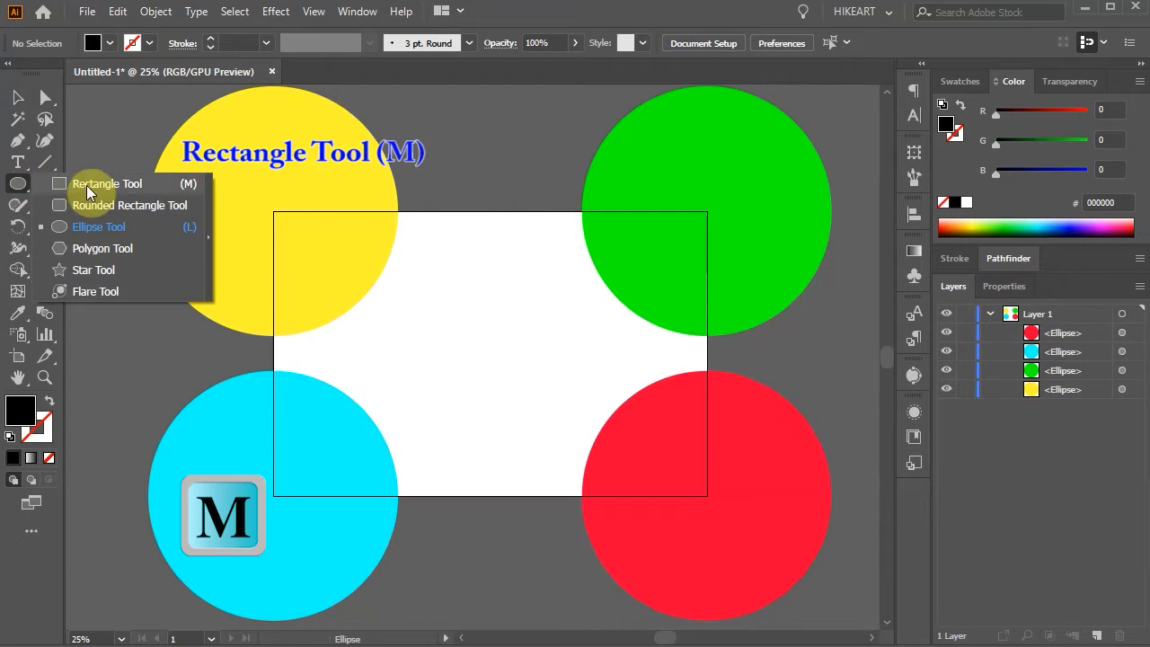
pyautogui.click(106, 184)
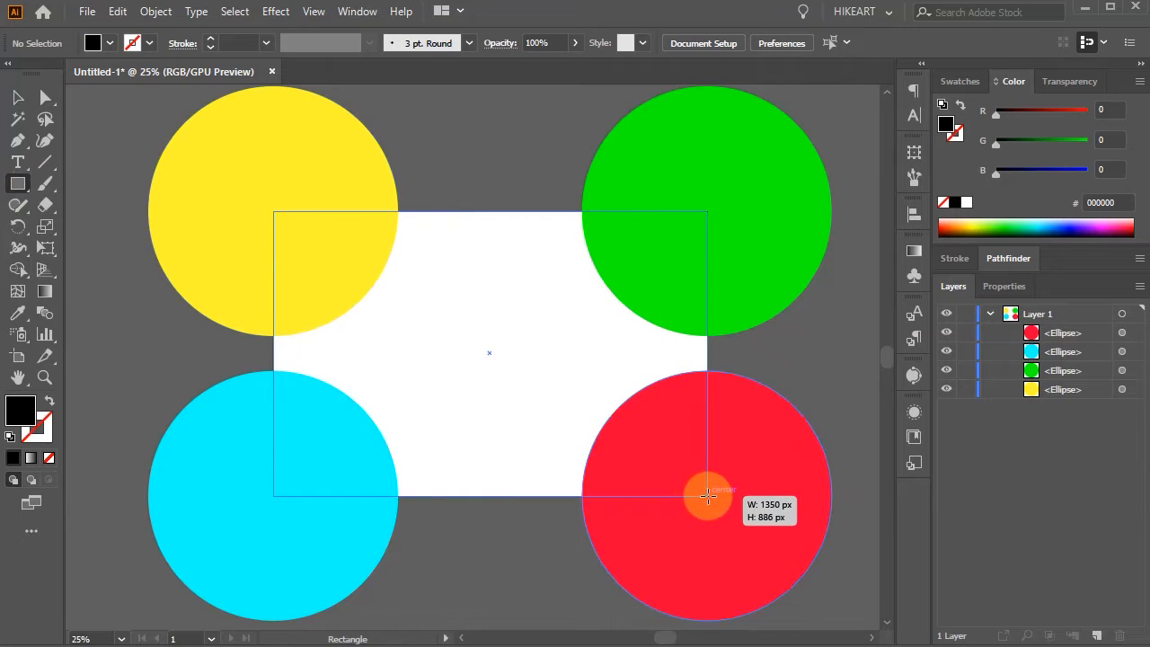
pyautogui.moveTo(274, 213); pyautogui.dragTo(707, 495)
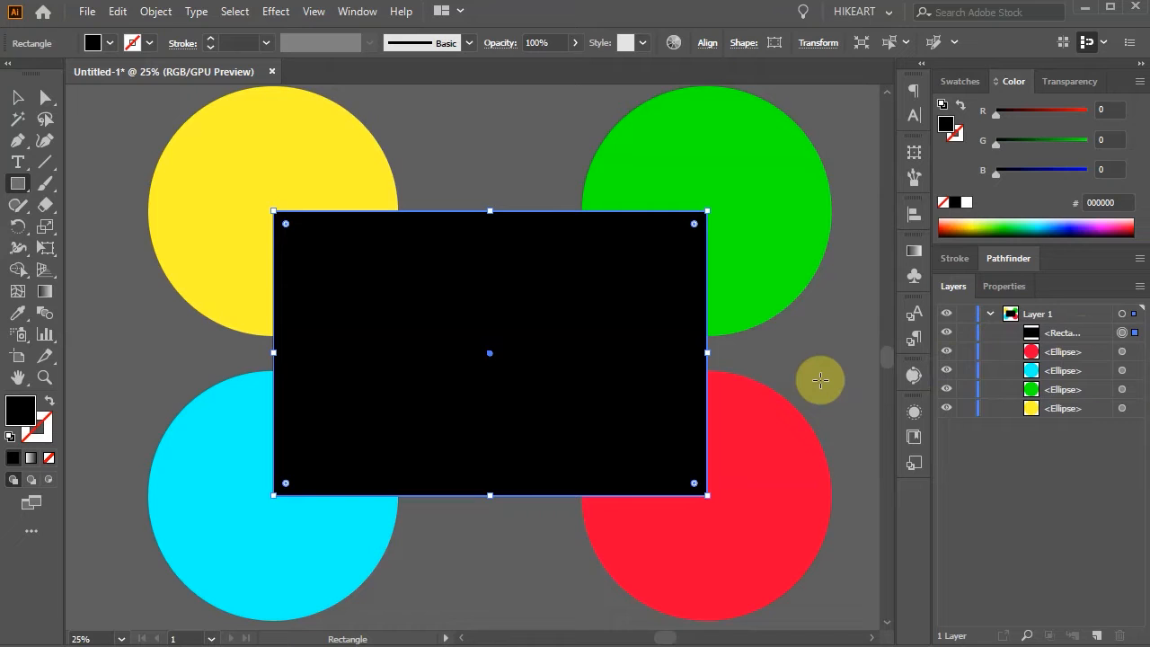
pyautogui.press('ctrl+a')
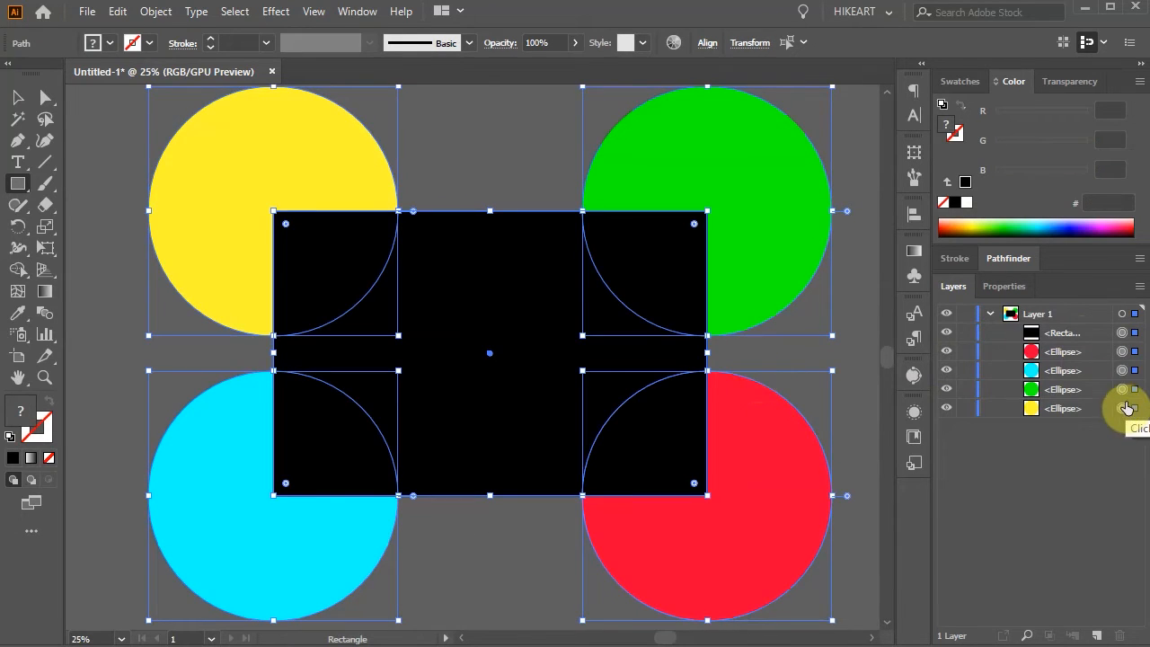
# - Make a clipping mask from the rectangle, inspect the Clip Group, then release the mask
pyautogui.click(156, 10)
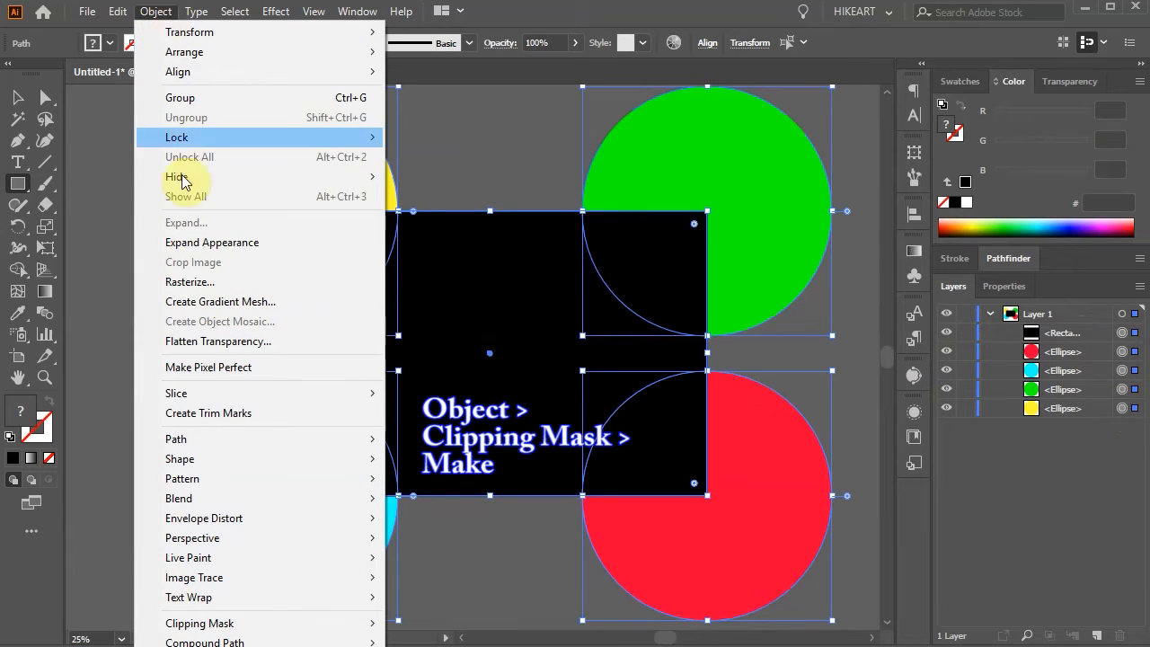
pyautogui.moveTo(199, 623)
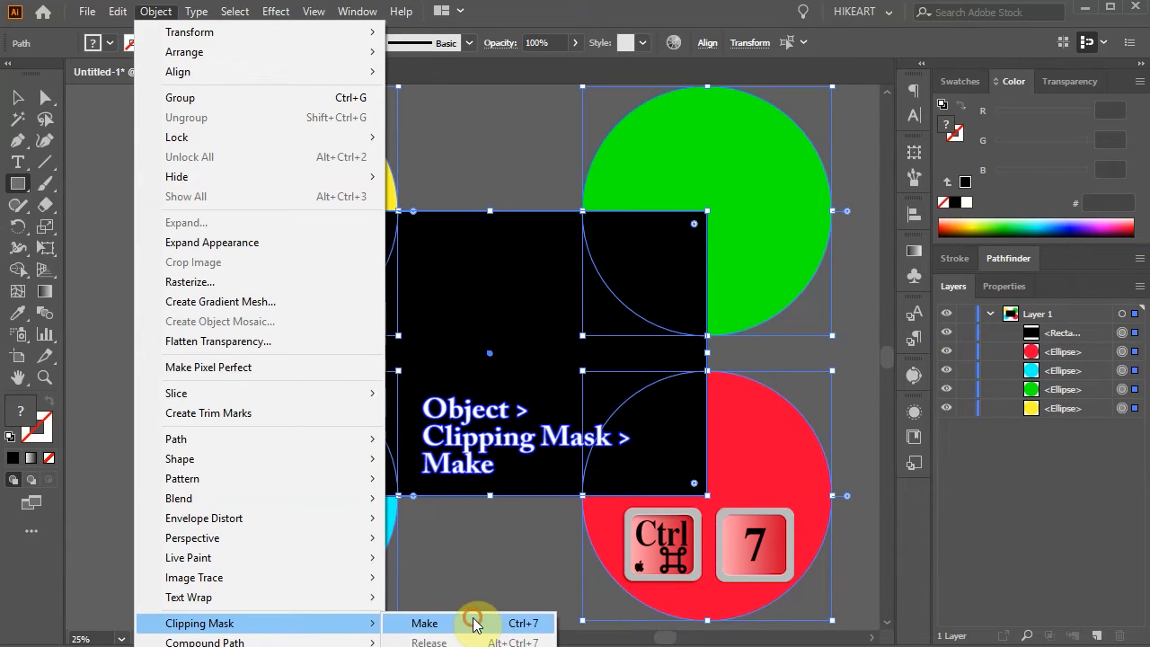
pyautogui.click(424, 623)
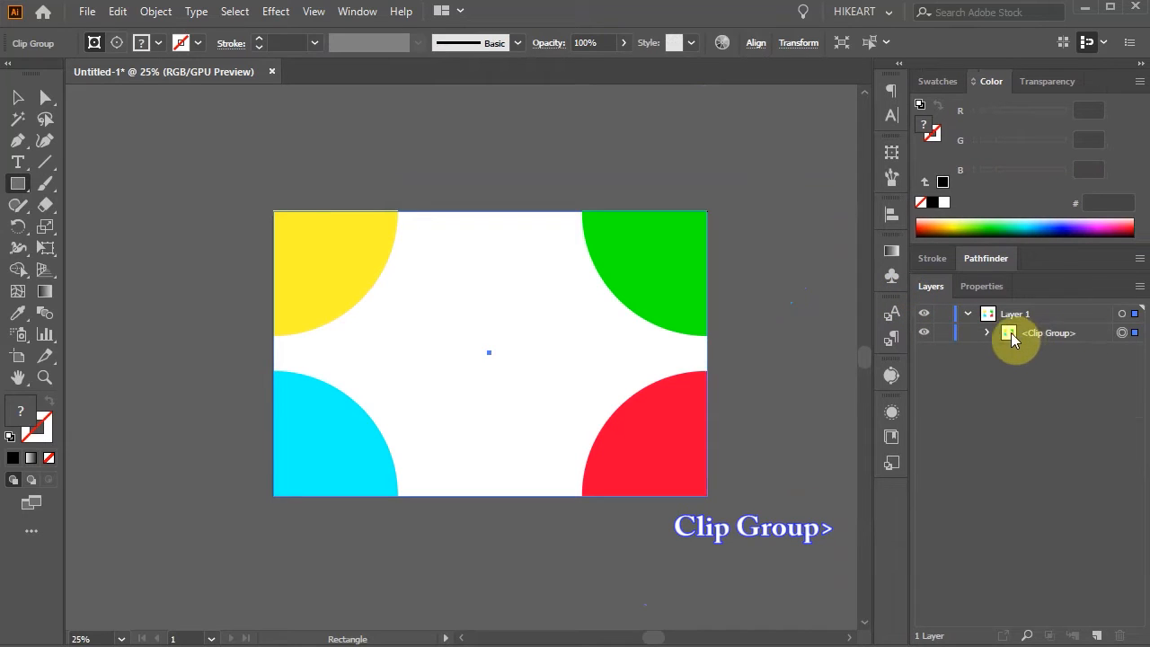
pyautogui.click(987, 332)
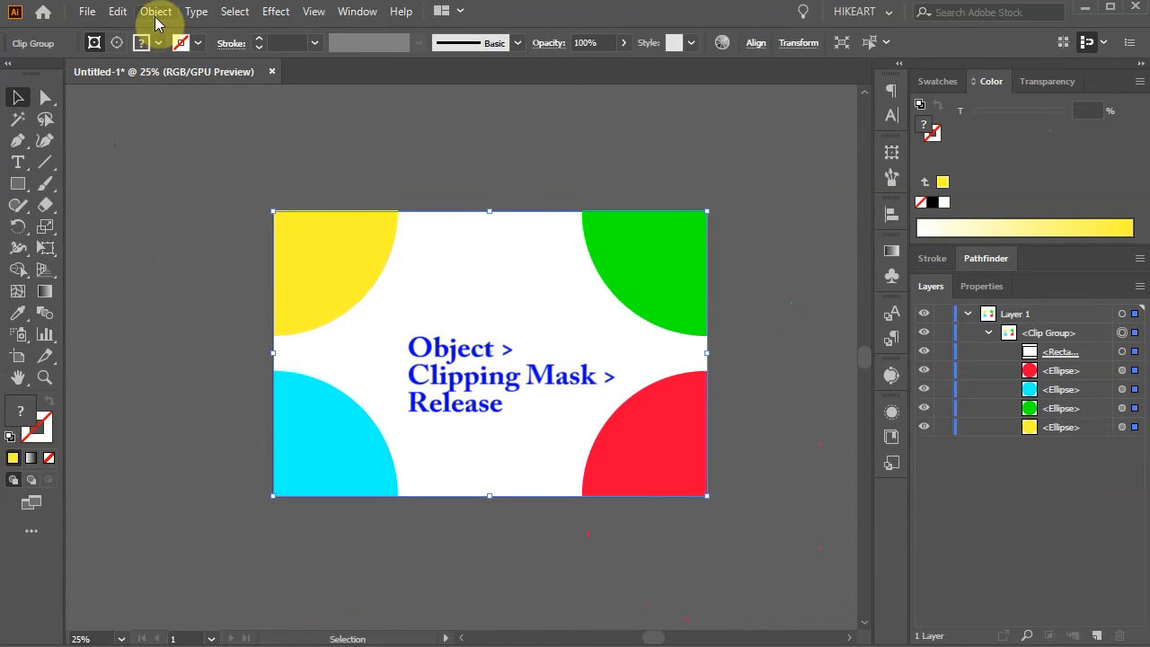
pyautogui.click(155, 11)
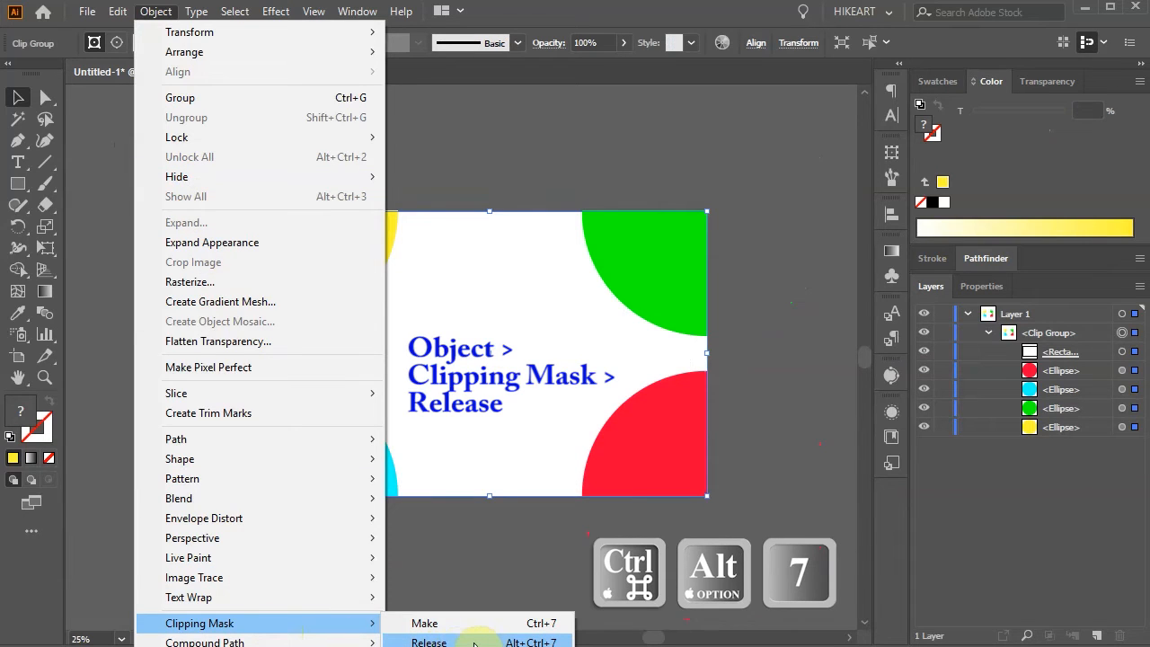
pyautogui.click(428, 641)
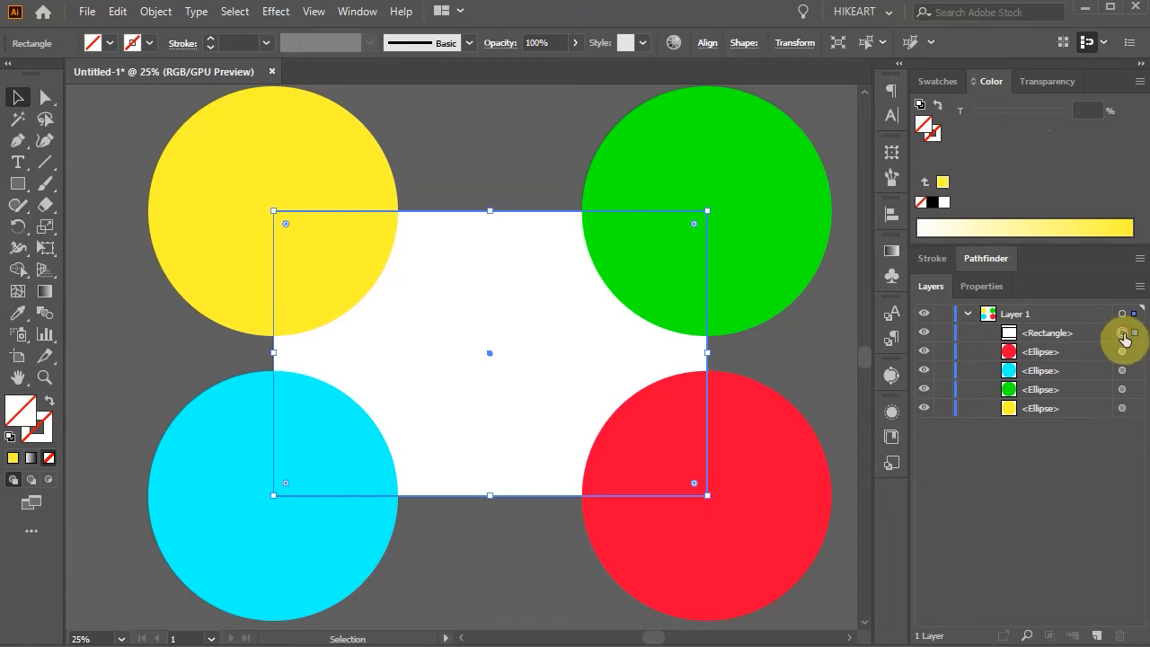
# - Remove the leftover rectangle and add Layer 2 above the circles' layer
pyautogui.click(1046, 333)
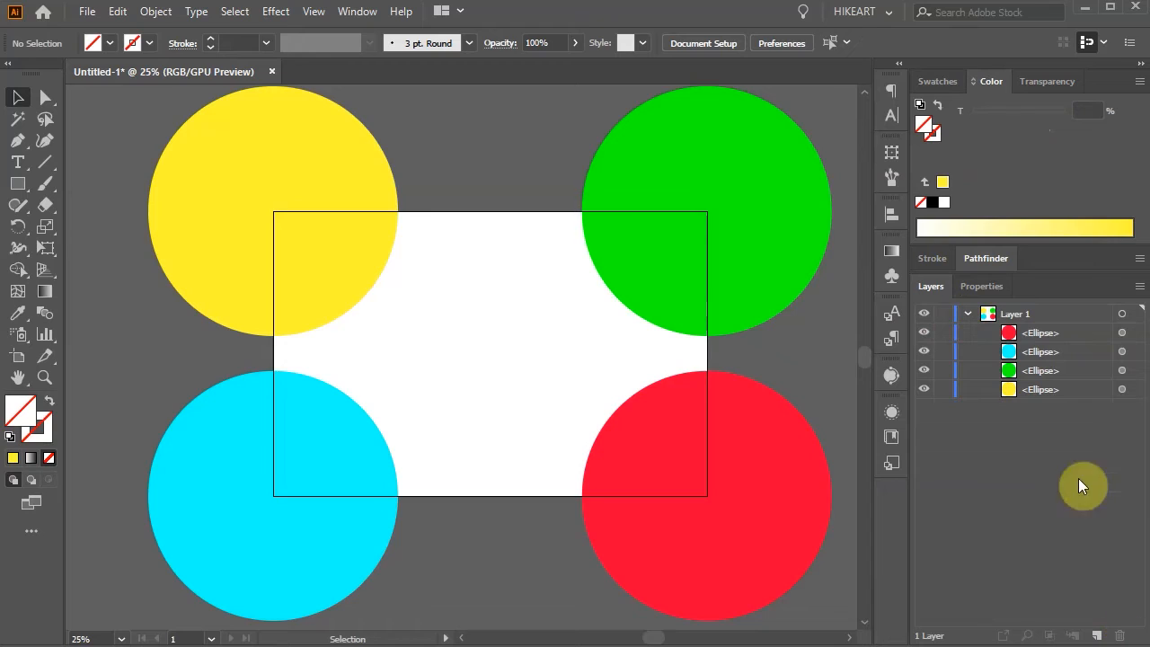
pyautogui.moveTo(827, 391)
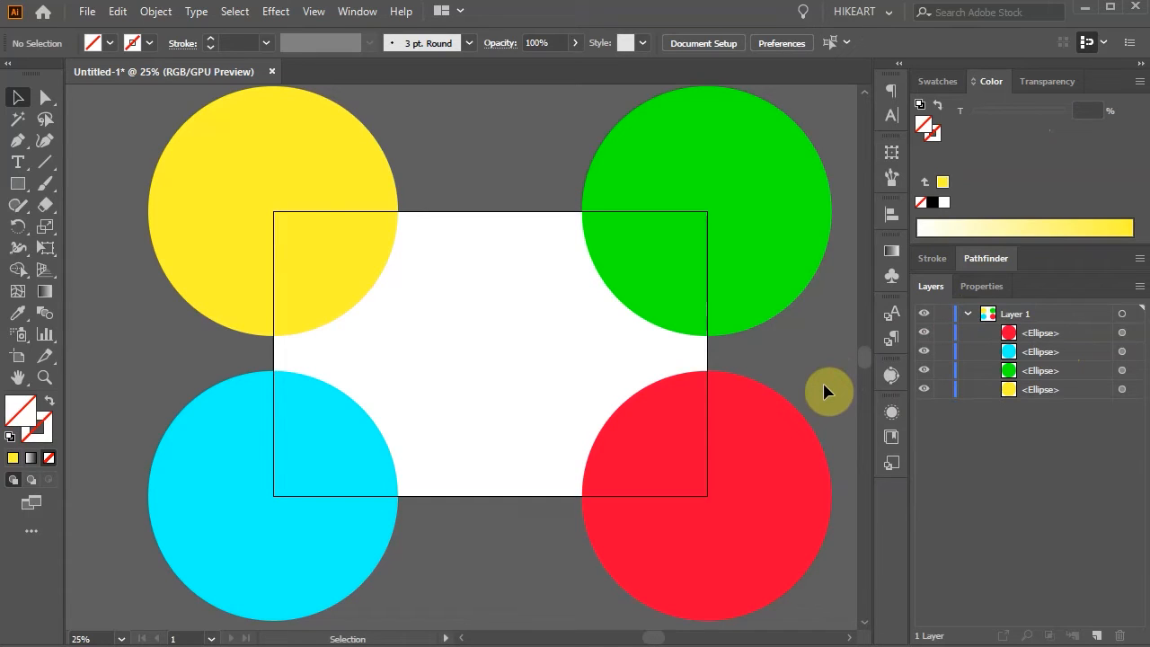
pyautogui.moveTo(829, 384)
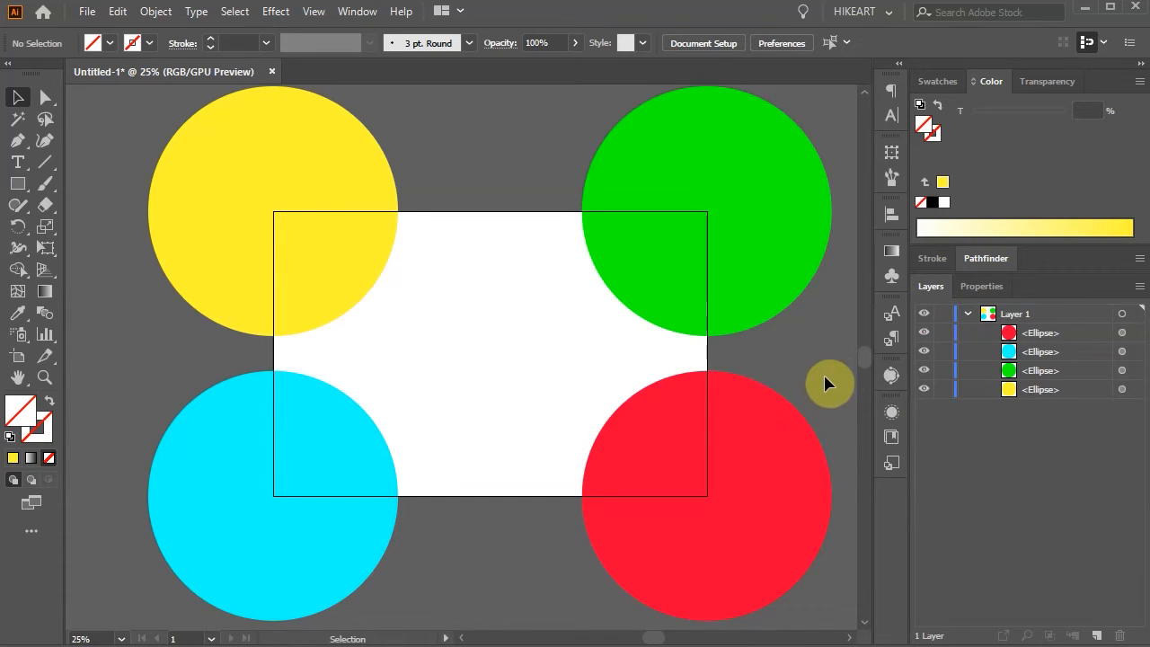
pyautogui.click(1100, 635)
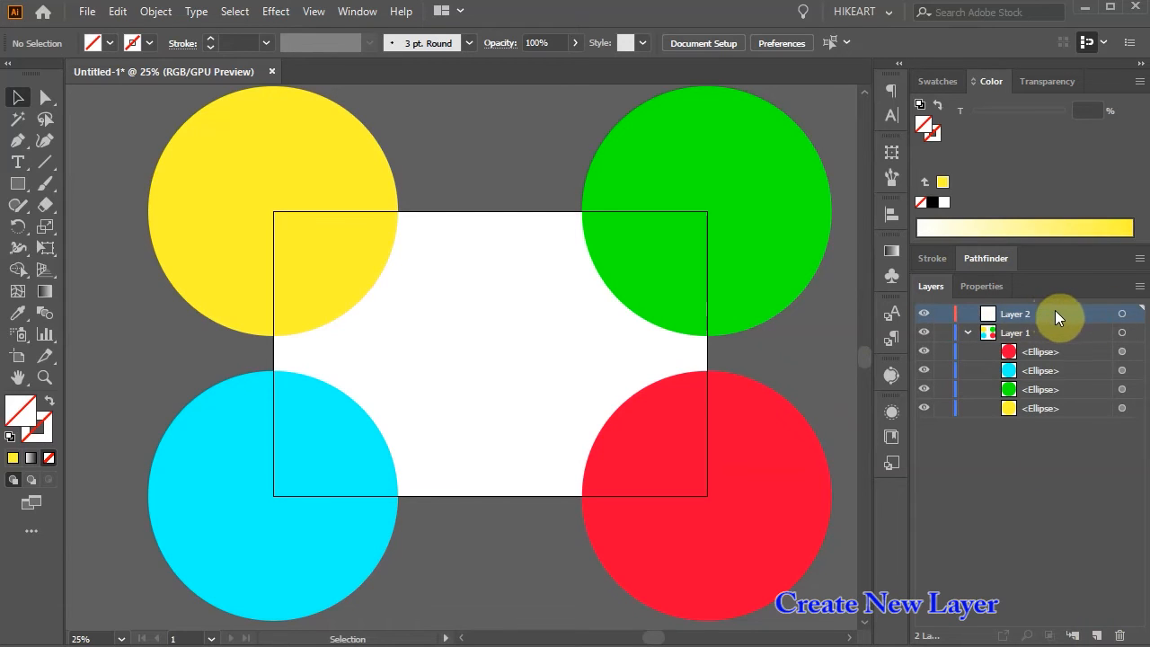
# - On Layer 2, draw a gray rectangle and Exclude the artboard-sized rectangle from it
pyautogui.click(45, 97)
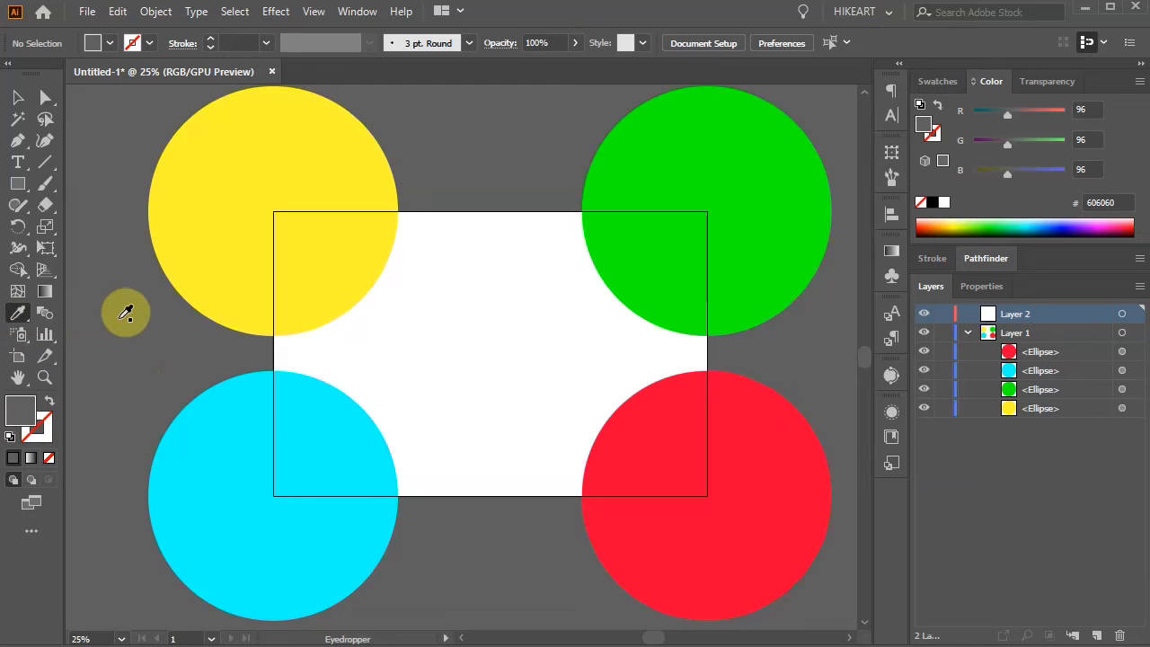
pyautogui.moveTo(18, 184)
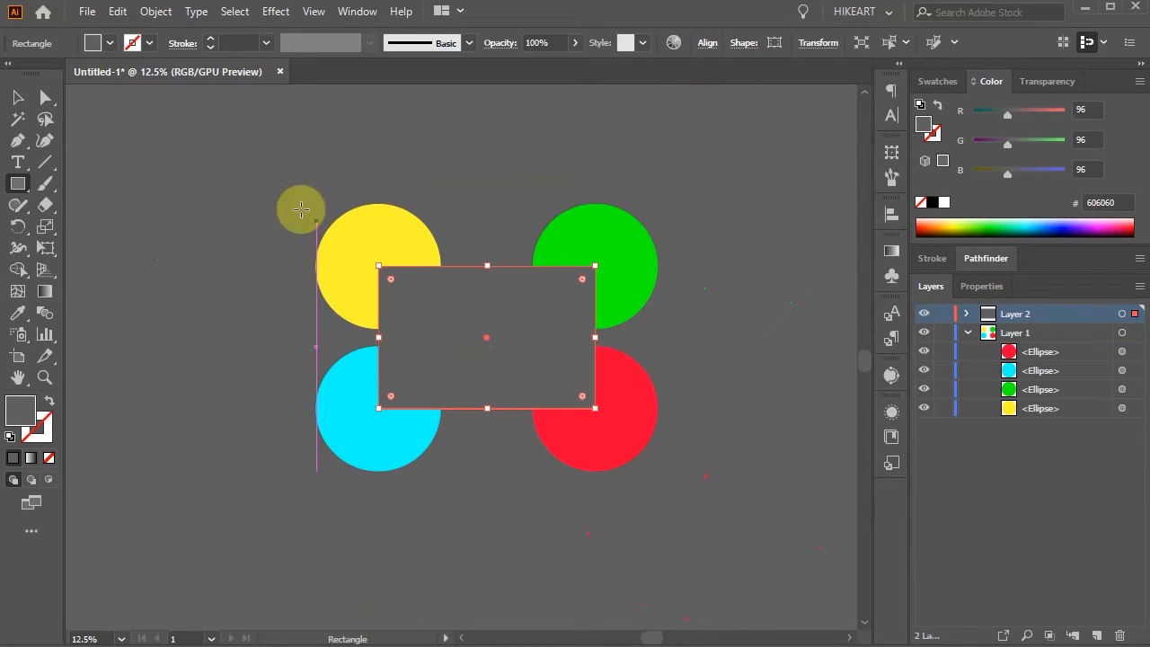
pyautogui.moveTo(301, 208); pyautogui.dragTo(597, 558)
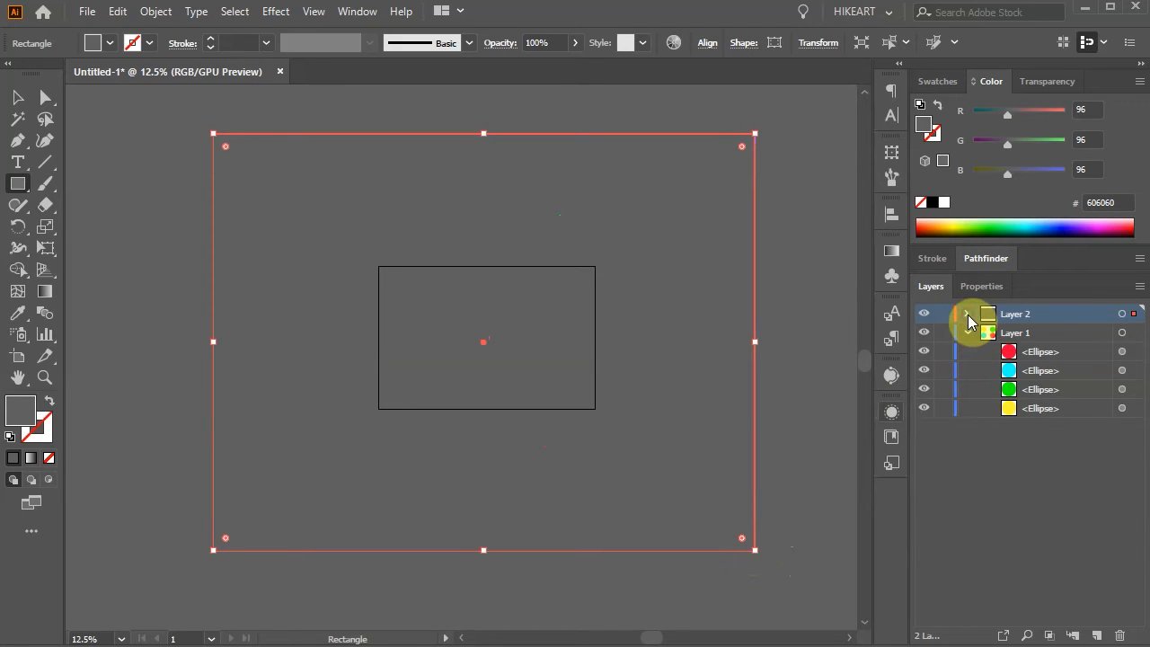
pyautogui.click(967, 314)
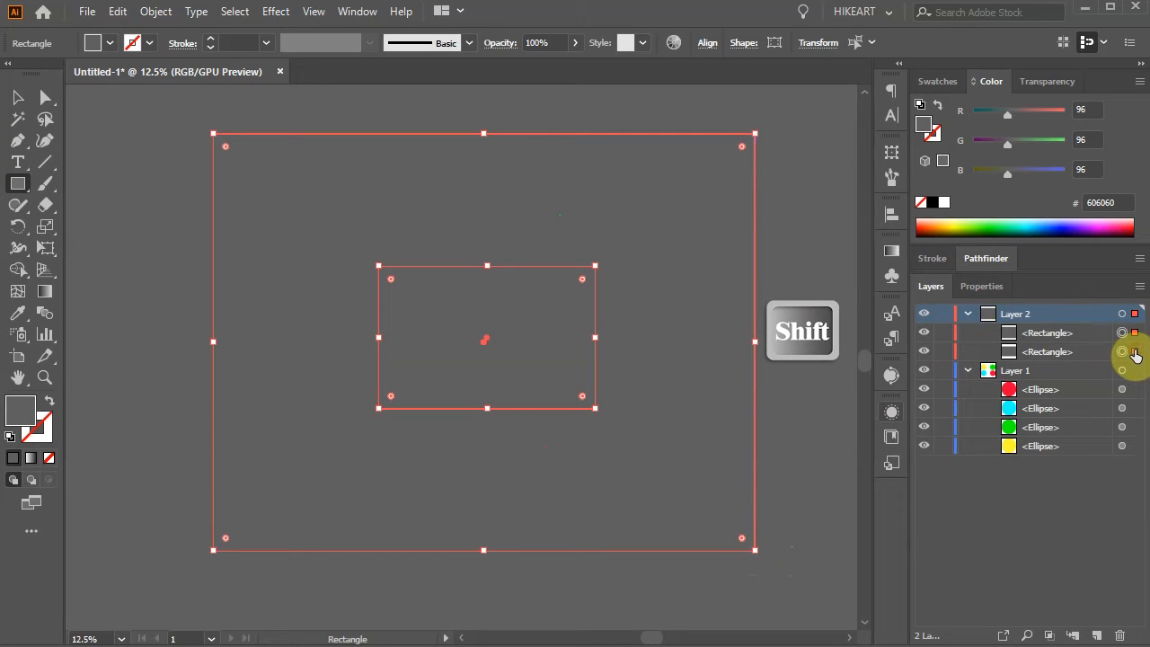
pyautogui.click(986, 258)
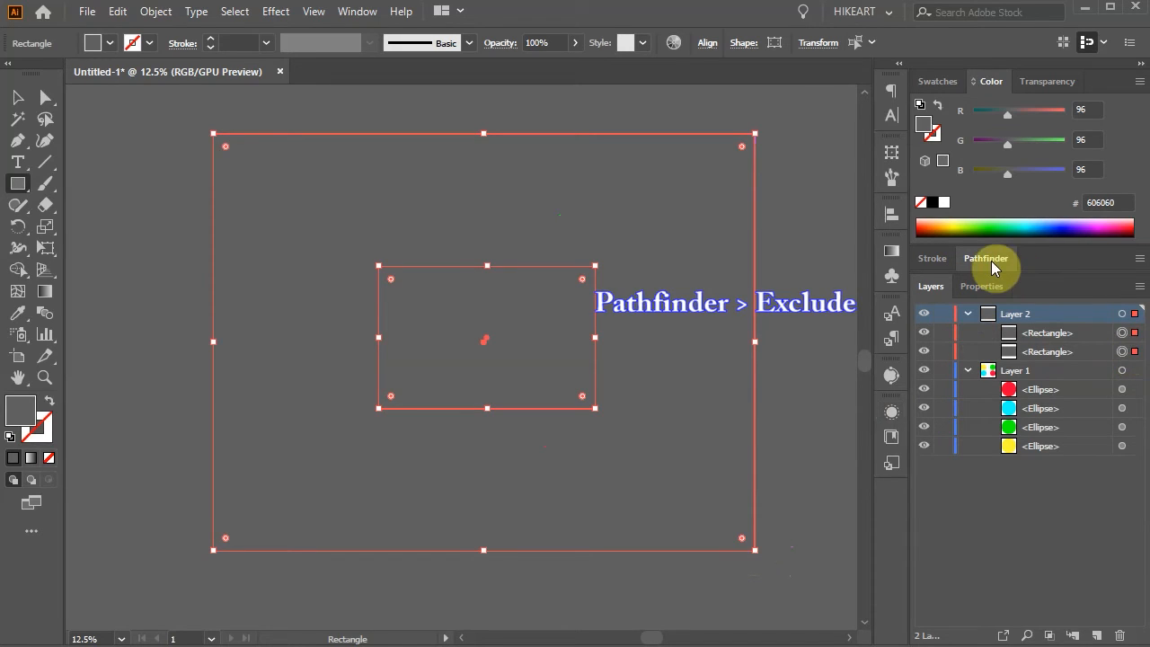
pyautogui.click(986, 258)
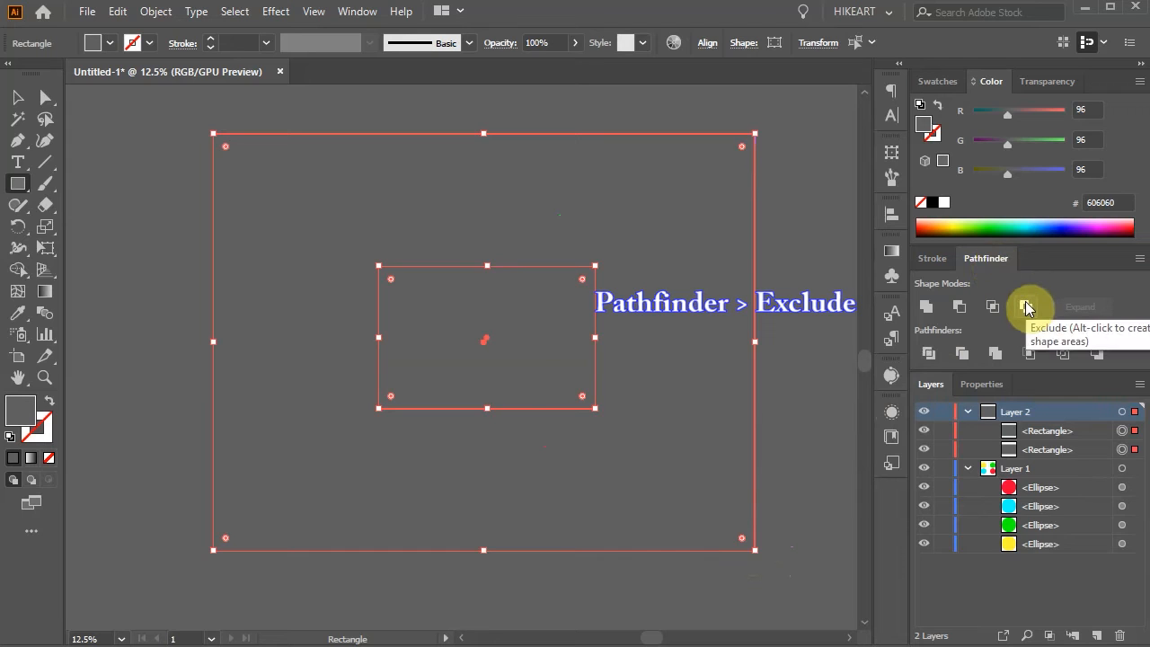
pyautogui.click(1029, 307)
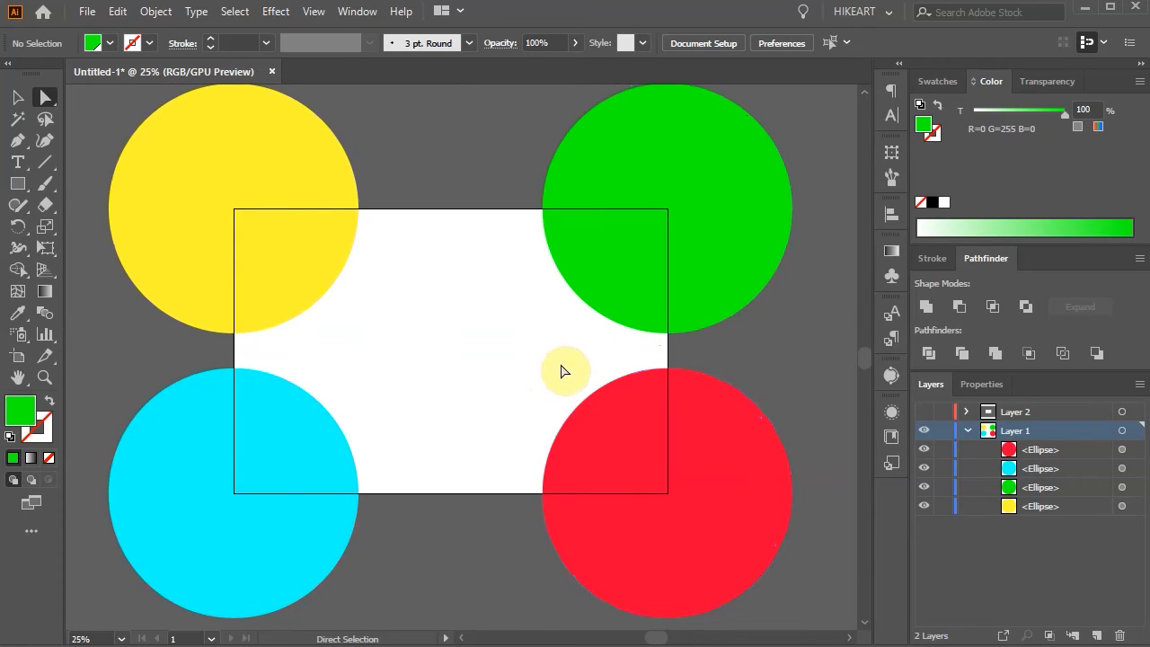
pyautogui.moveTo(87, 11)
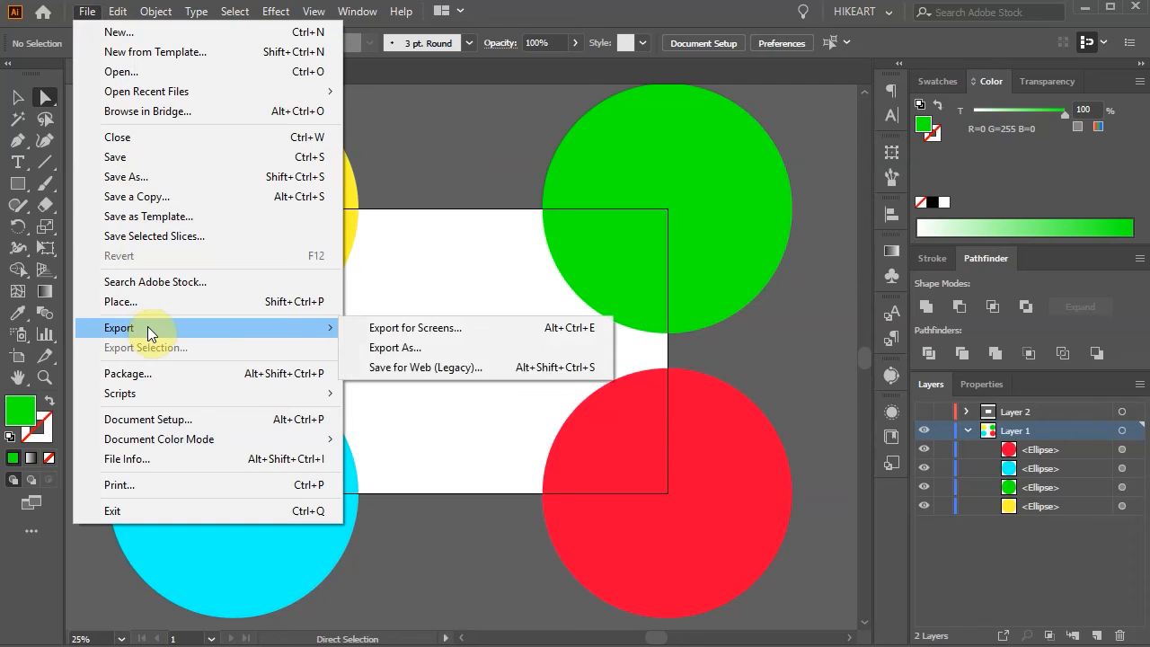
# - Export a JPEG named 'export' without Use Artboards, accepting default JPEG options
pyautogui.click(395, 348)
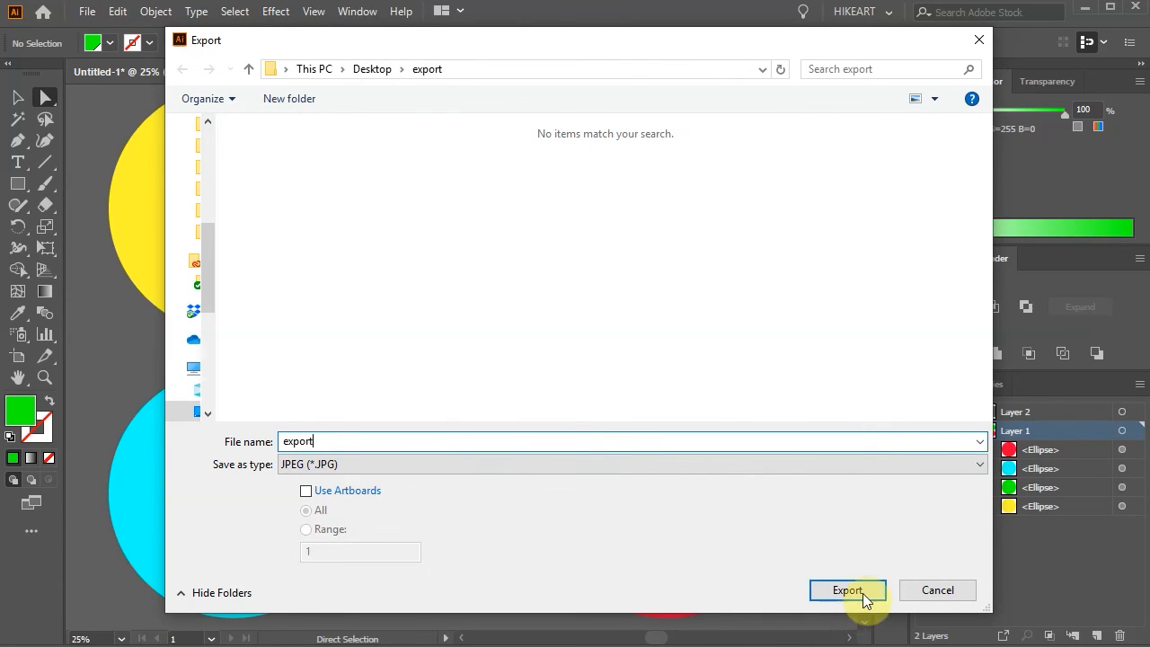
pyautogui.click(847, 590)
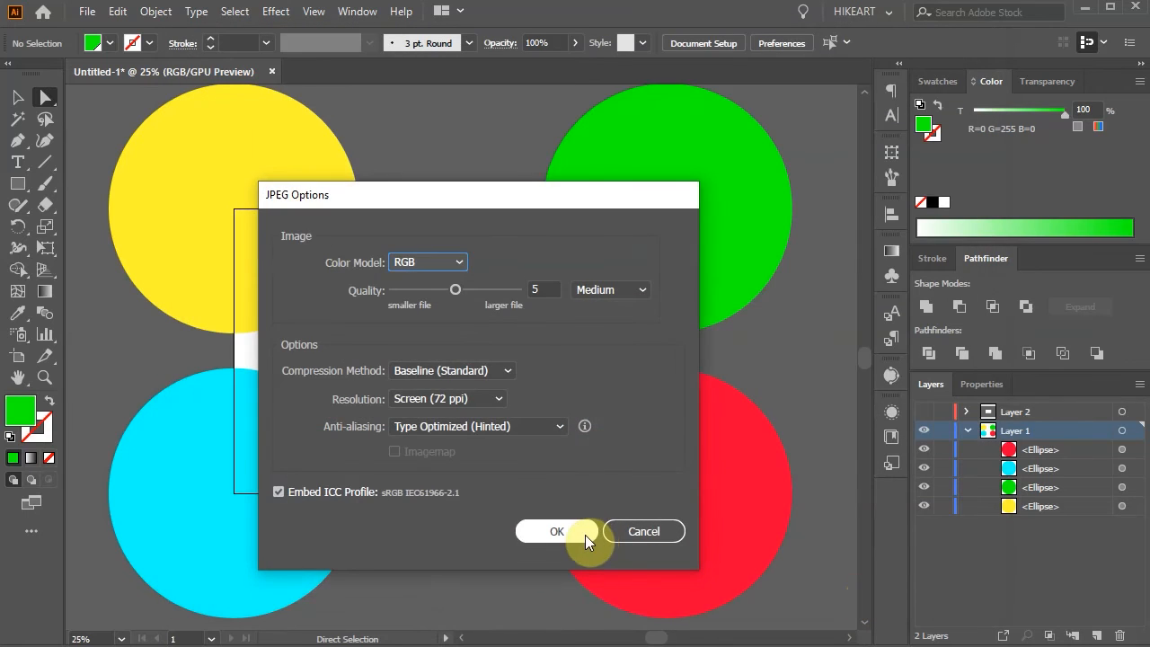
pyautogui.click(557, 532)
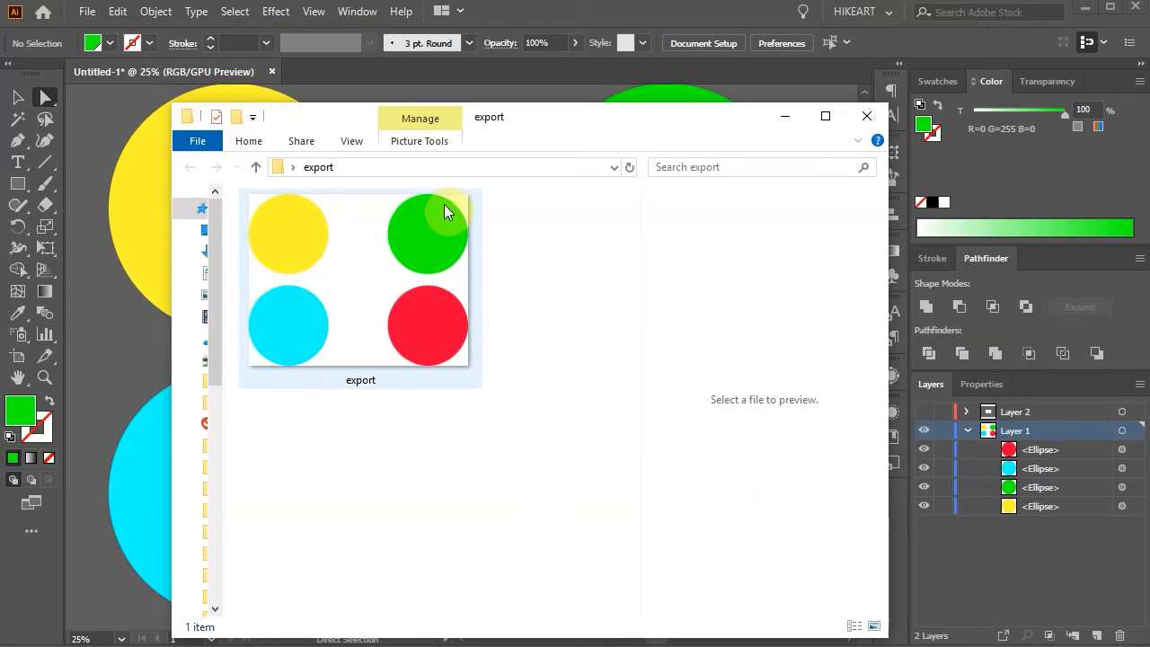
pyautogui.moveTo(451, 204)
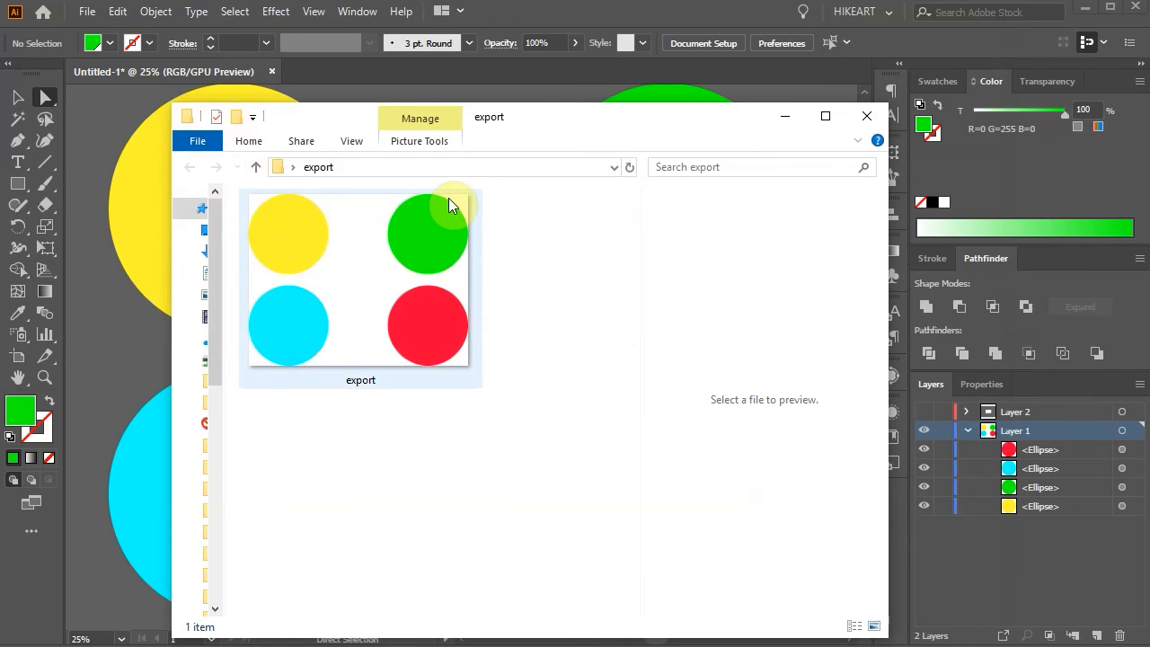
pyautogui.click(865, 116)
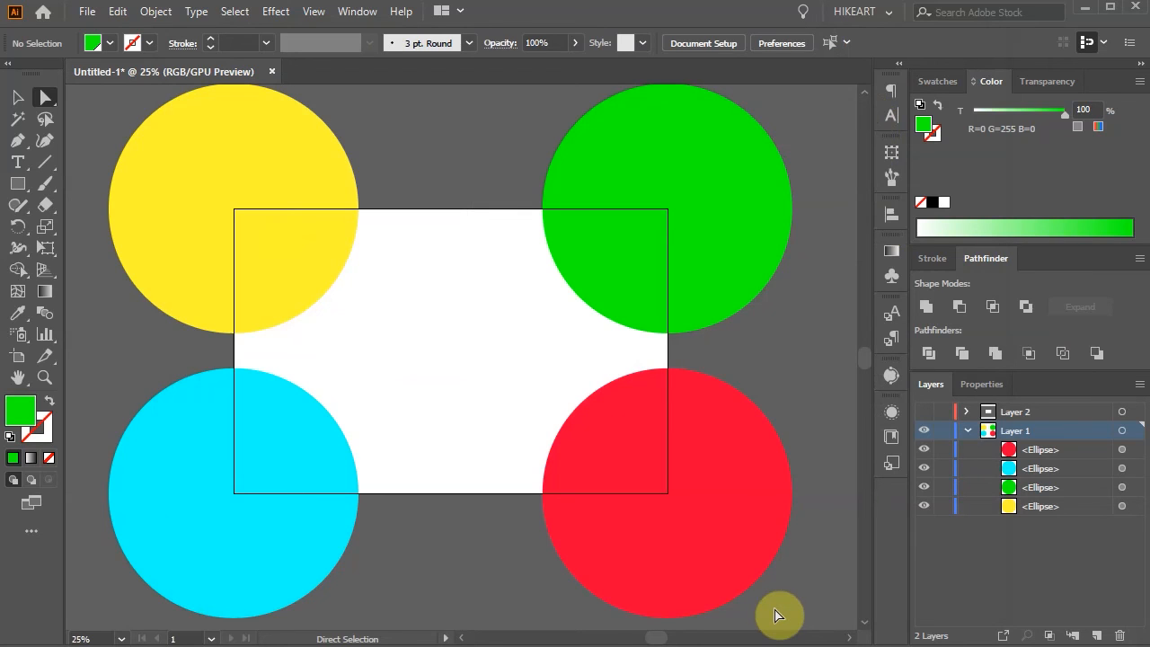
# - Export a JPEG named 'use Artboards' with Use Artboards checked, then close Explorer
pyautogui.click(86, 11)
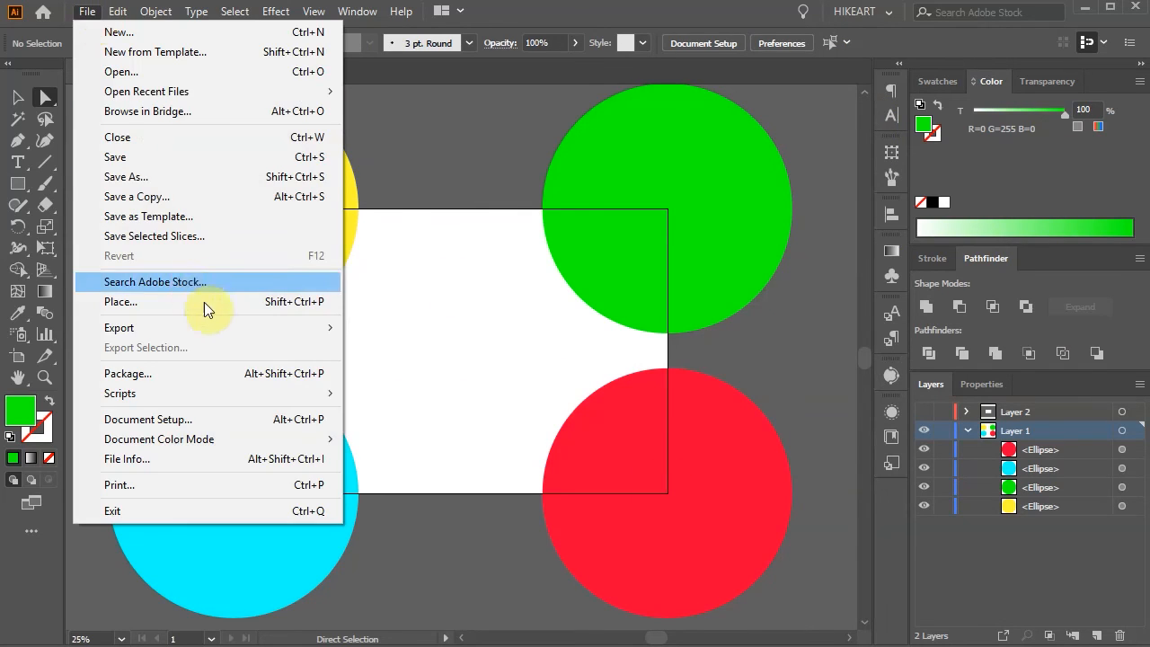
pyautogui.moveTo(120, 327)
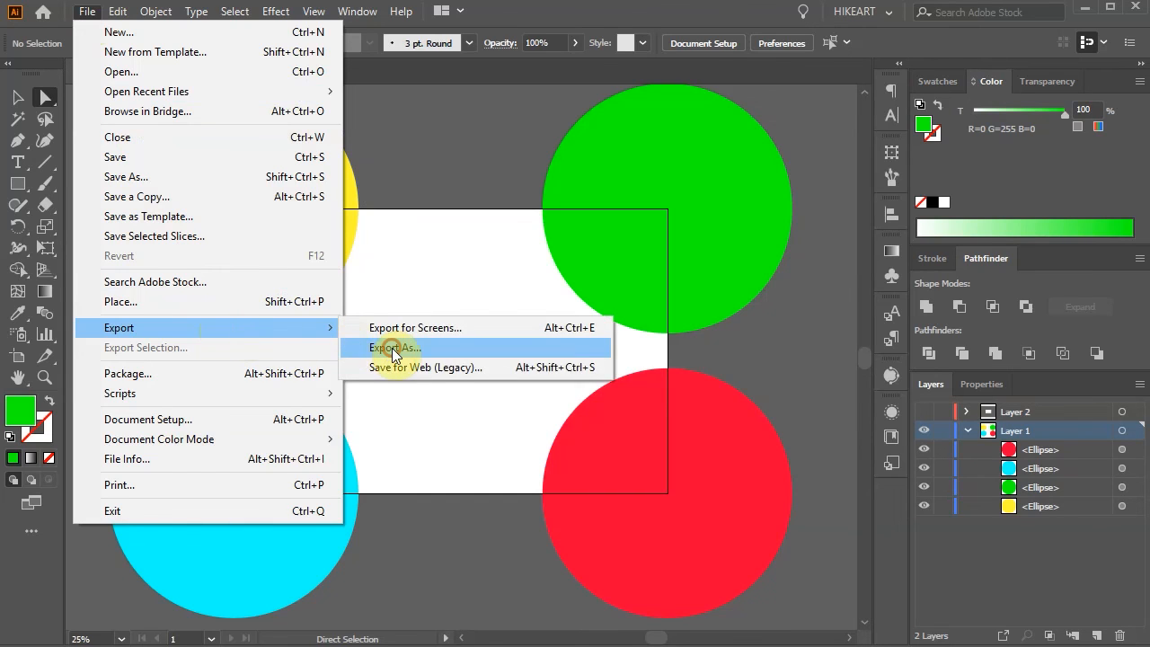
pyautogui.click(394, 348)
pyautogui.write('use Artboards')
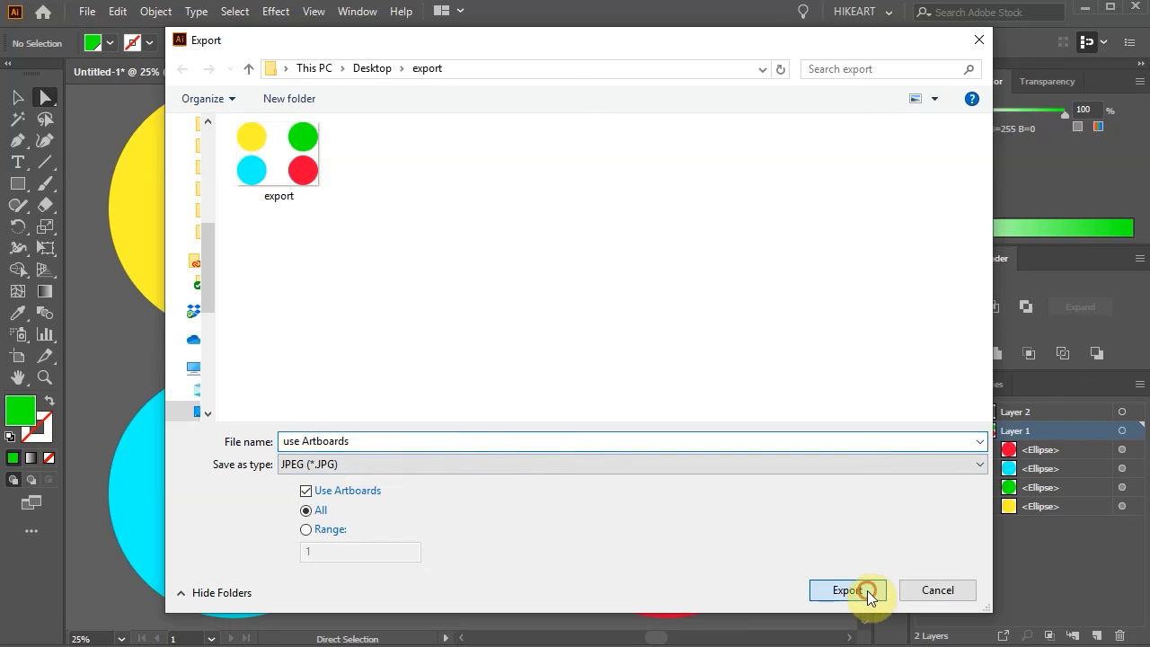
pyautogui.click(847, 590)
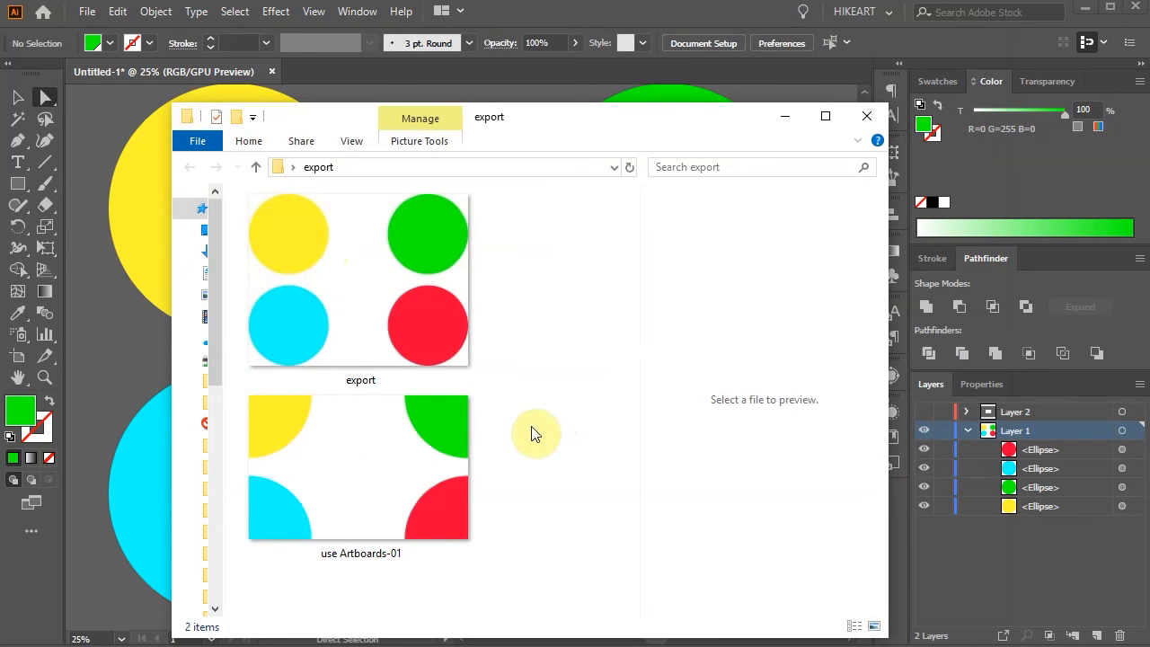
pyautogui.moveTo(552, 562)
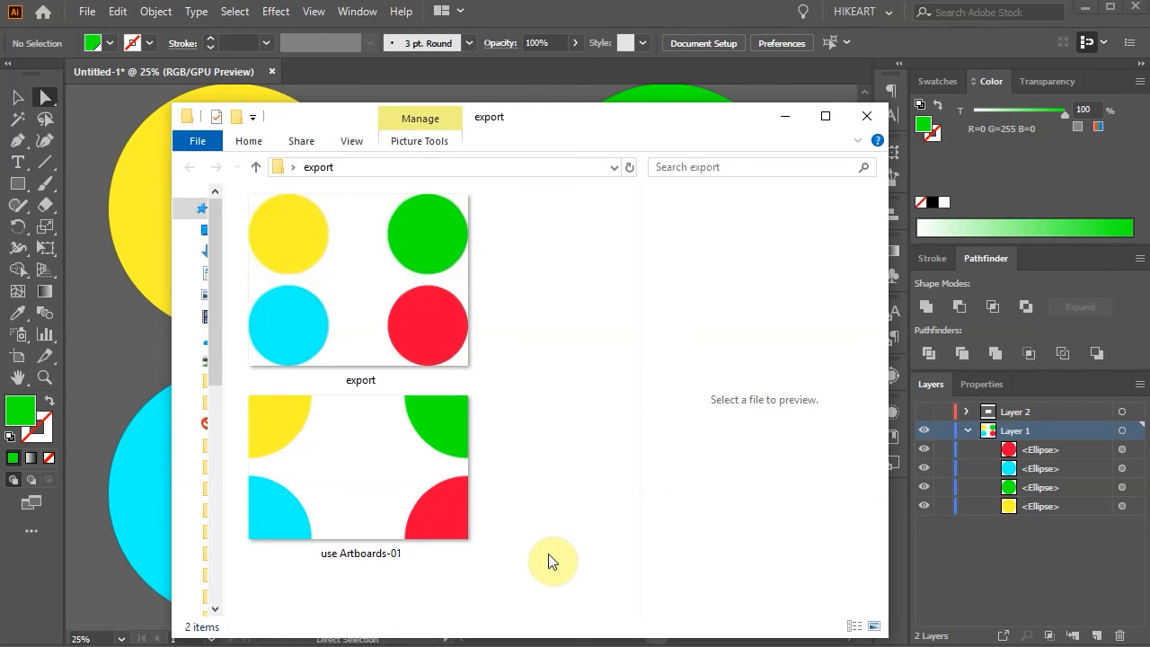
pyautogui.click(865, 116)
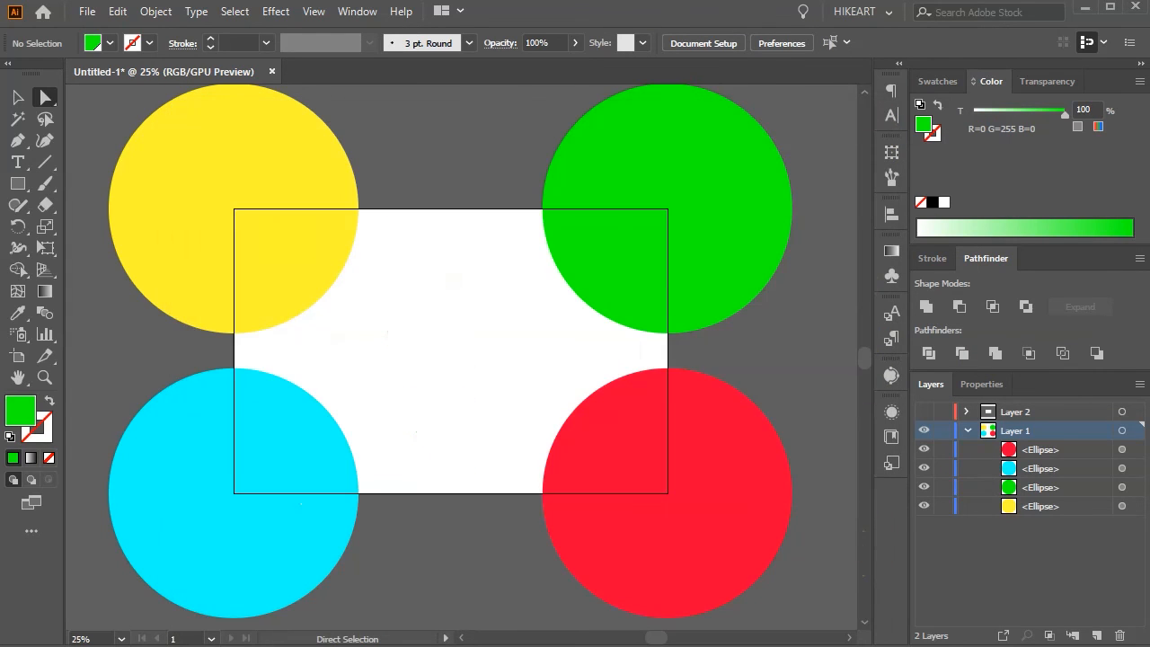